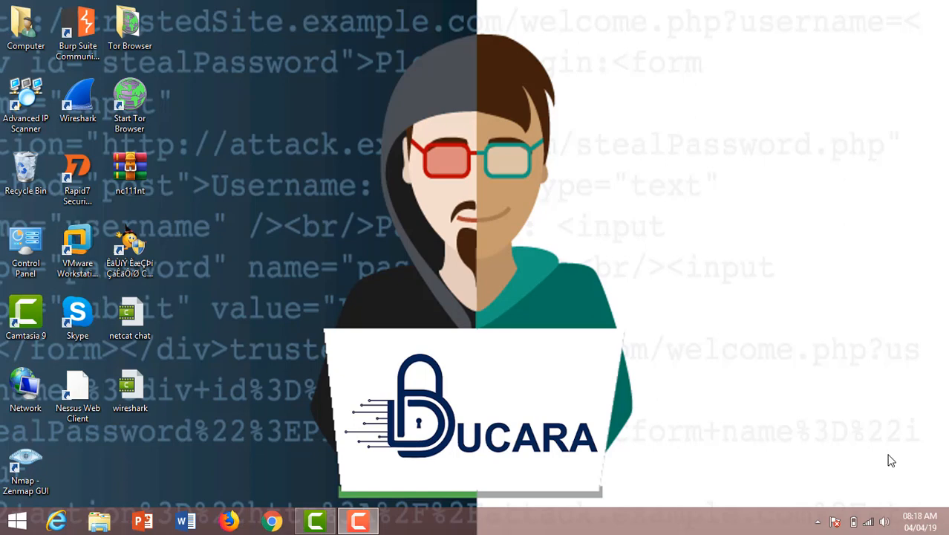
mouse_move(842, 388)
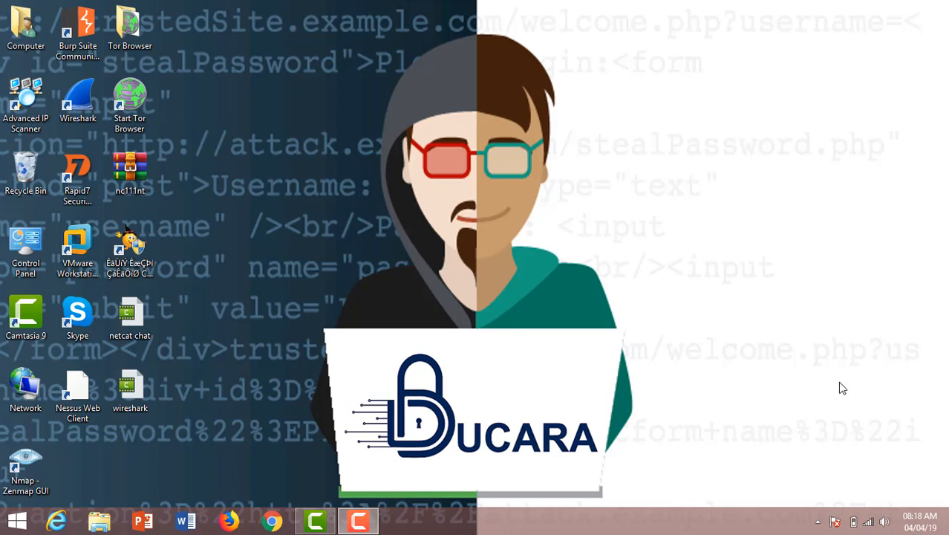
mouse_move(635, 264)
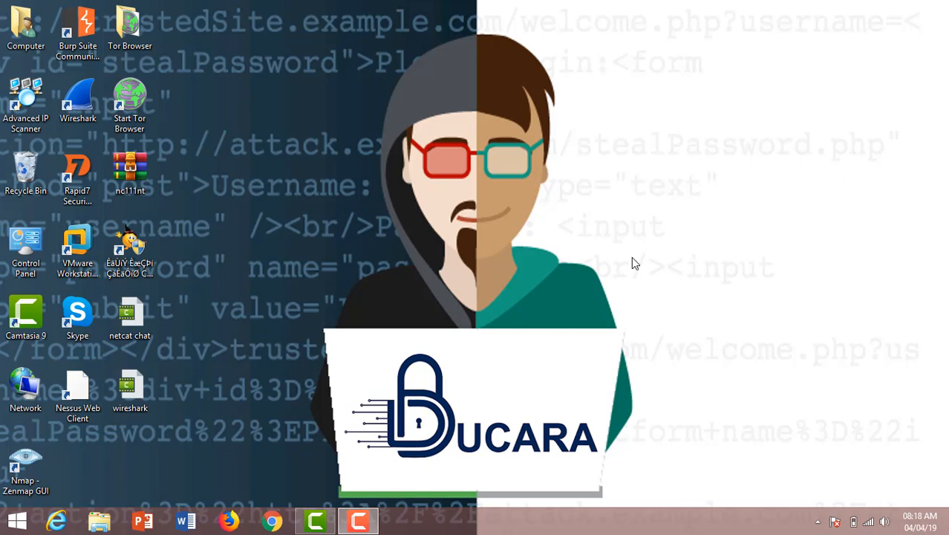
mouse_move(631, 257)
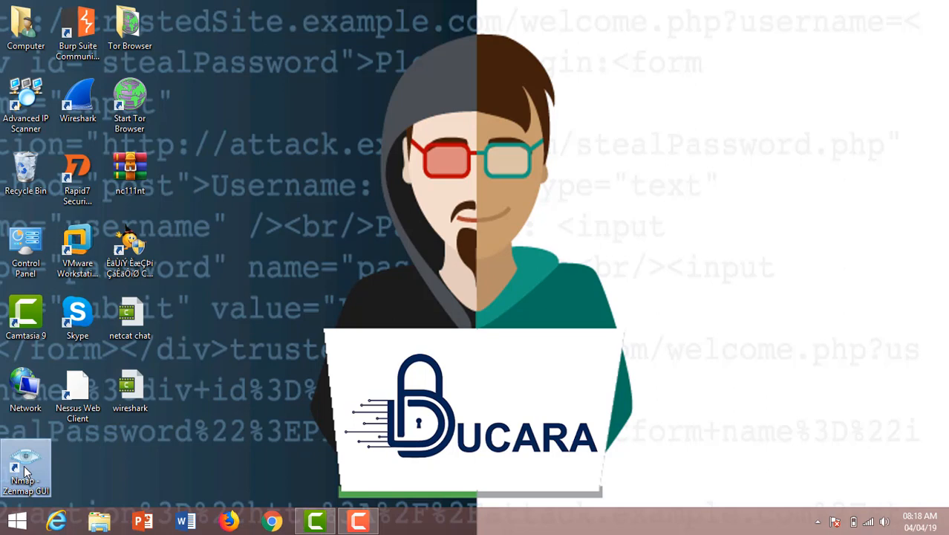
double_click(26, 468)
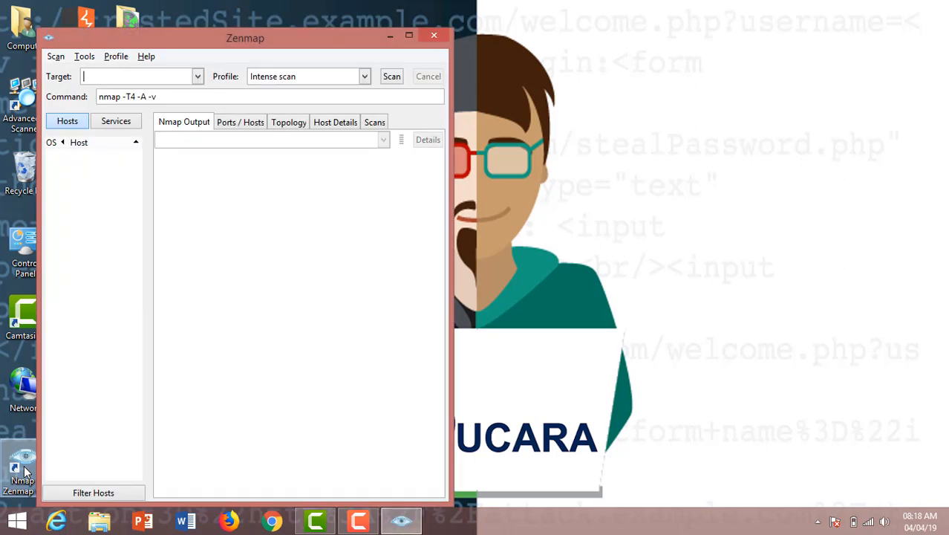
mouse_move(434, 77)
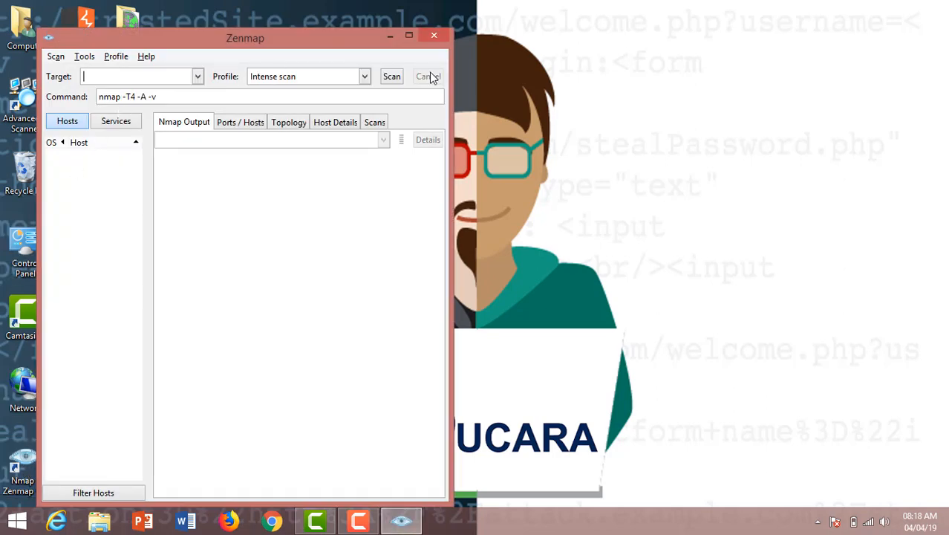
left_click(408, 35)
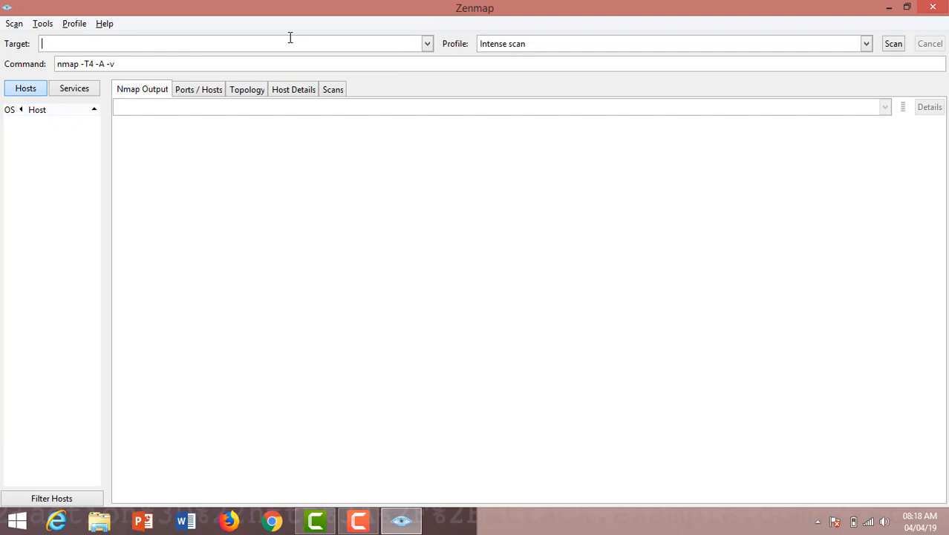
type("w")
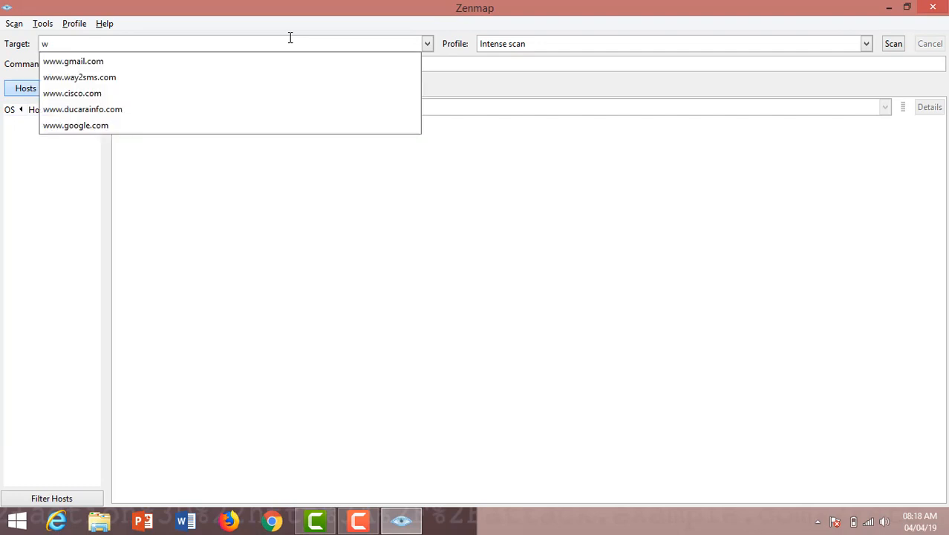
left_click(72, 93)
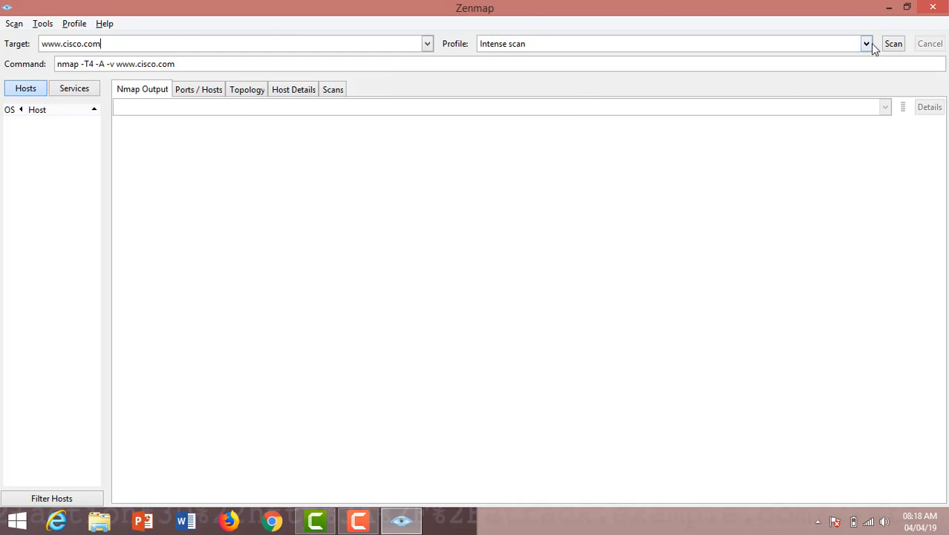
left_click(866, 43)
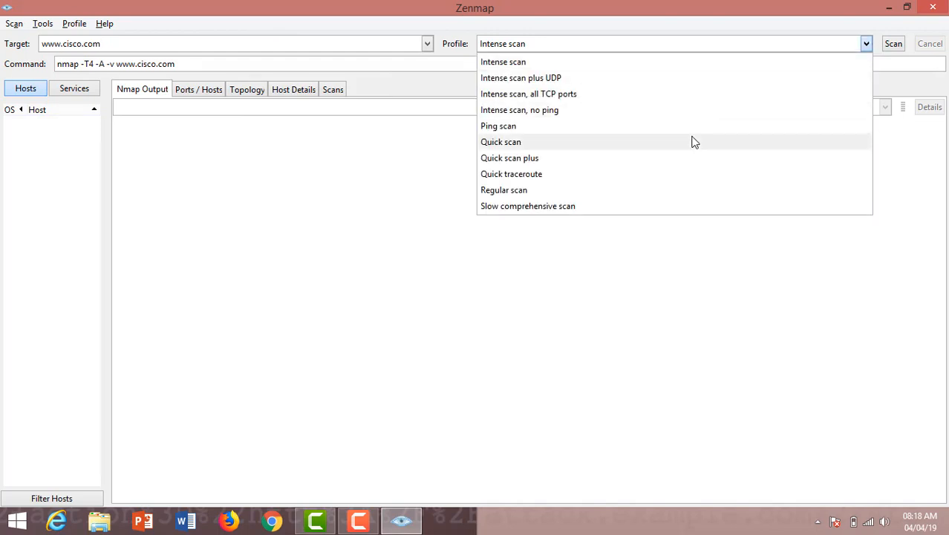
mouse_move(687, 158)
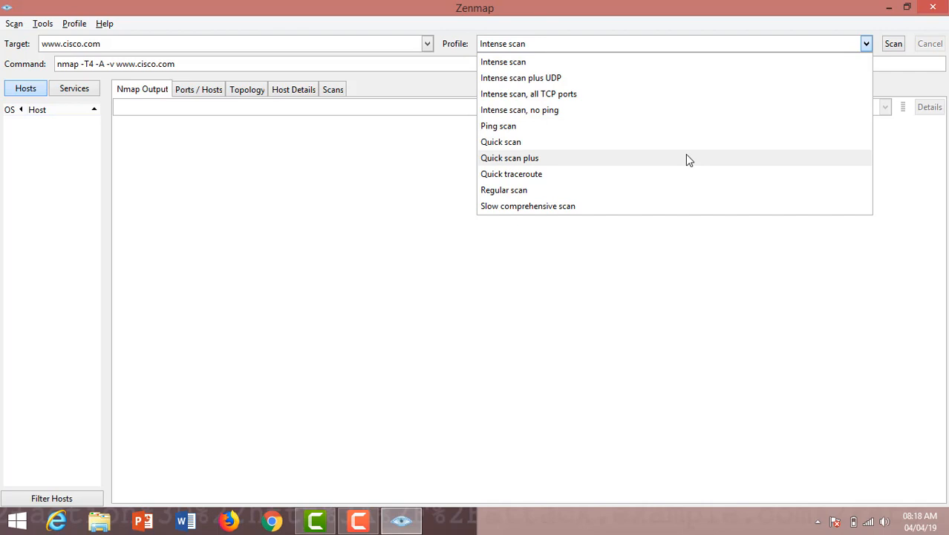
left_click(510, 158)
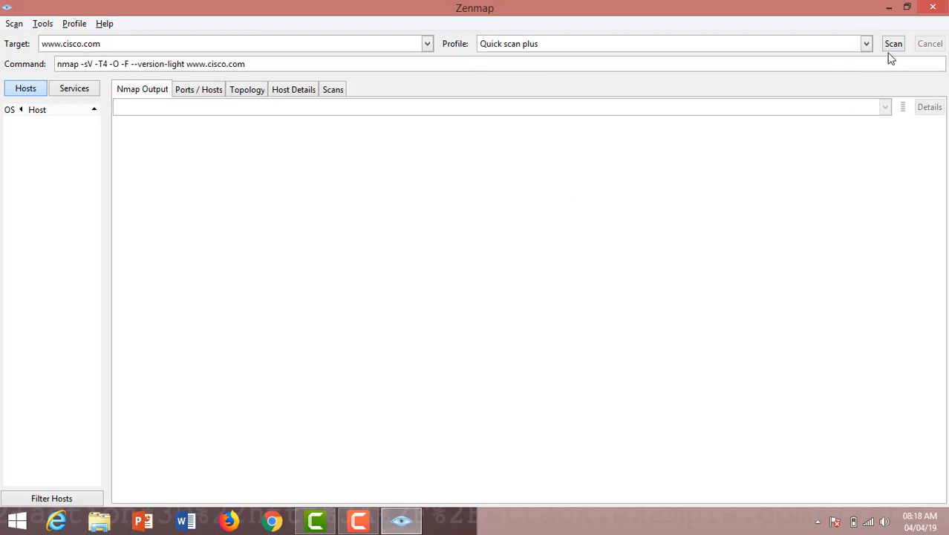
left_click(893, 43)
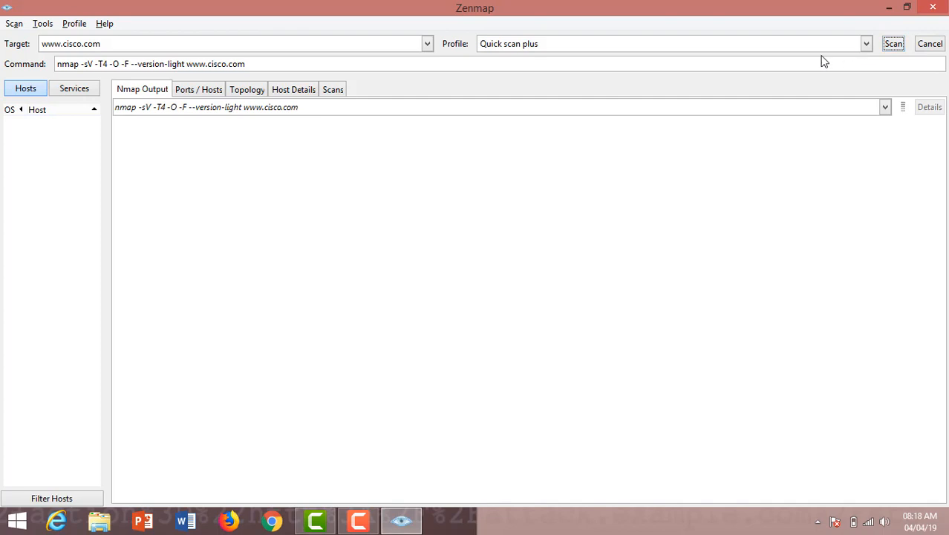
left_click(893, 43)
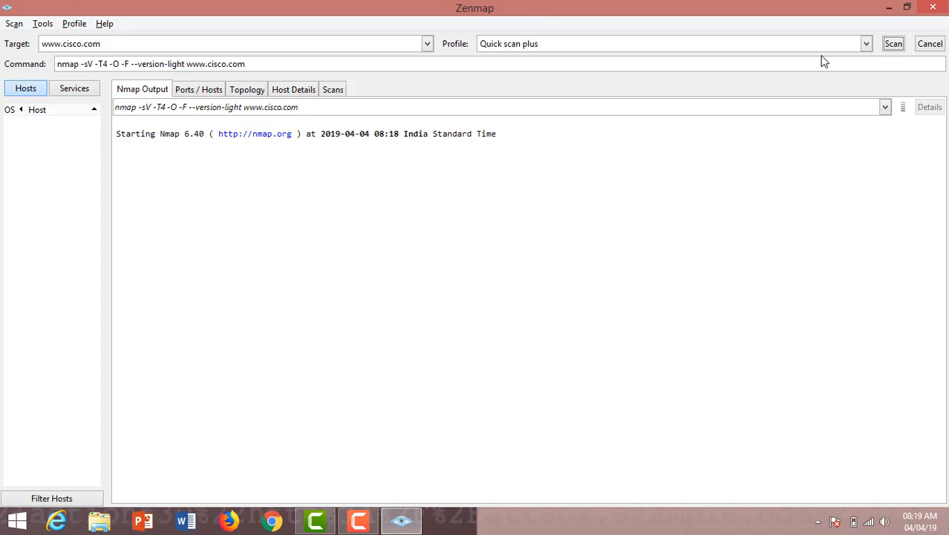
mouse_move(720, 84)
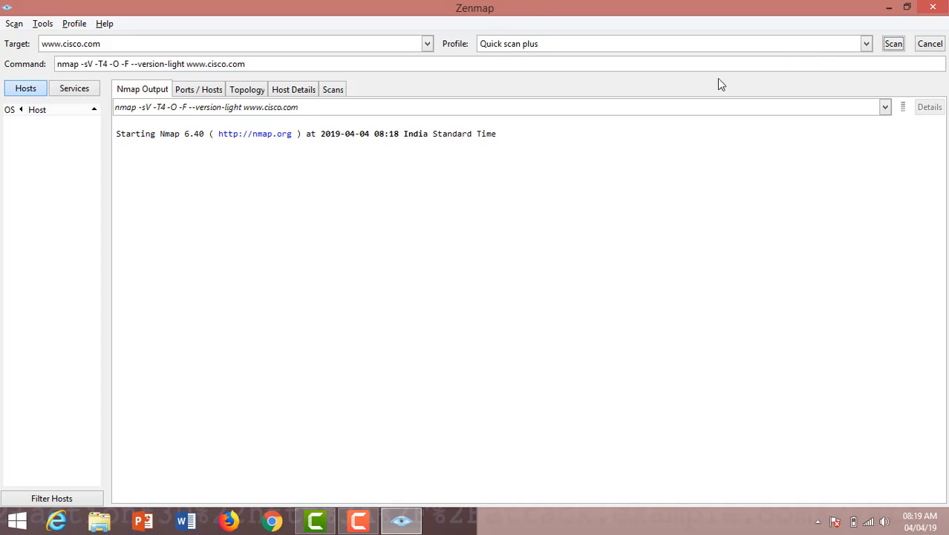
mouse_move(630, 100)
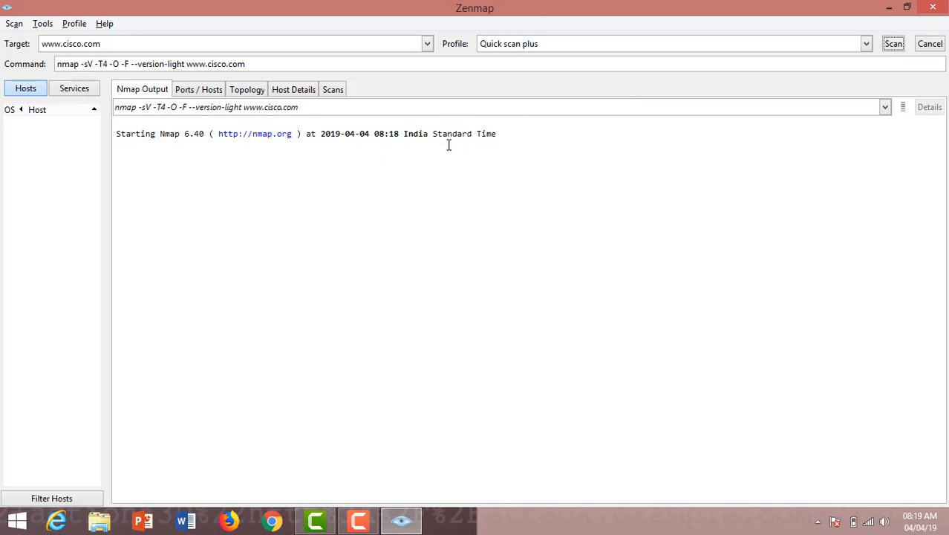
mouse_move(437, 145)
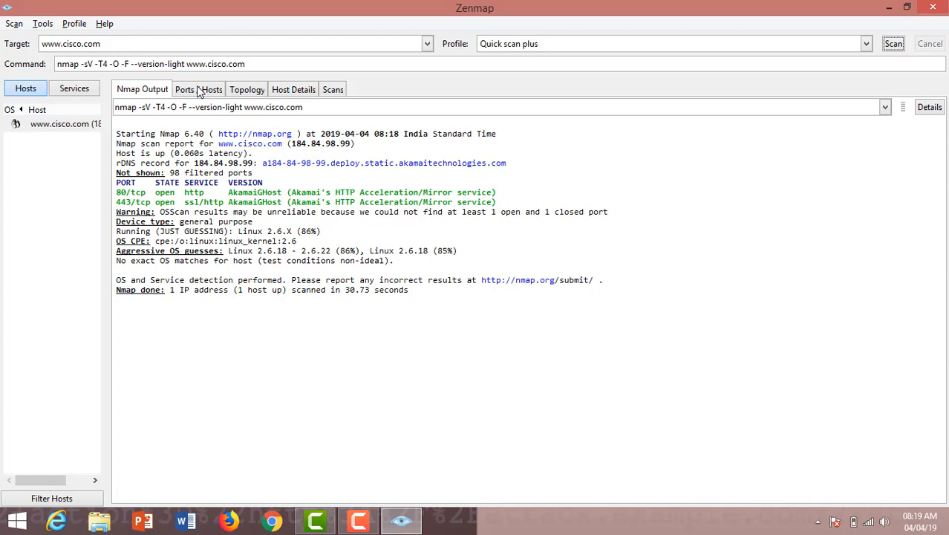
left_click(198, 89)
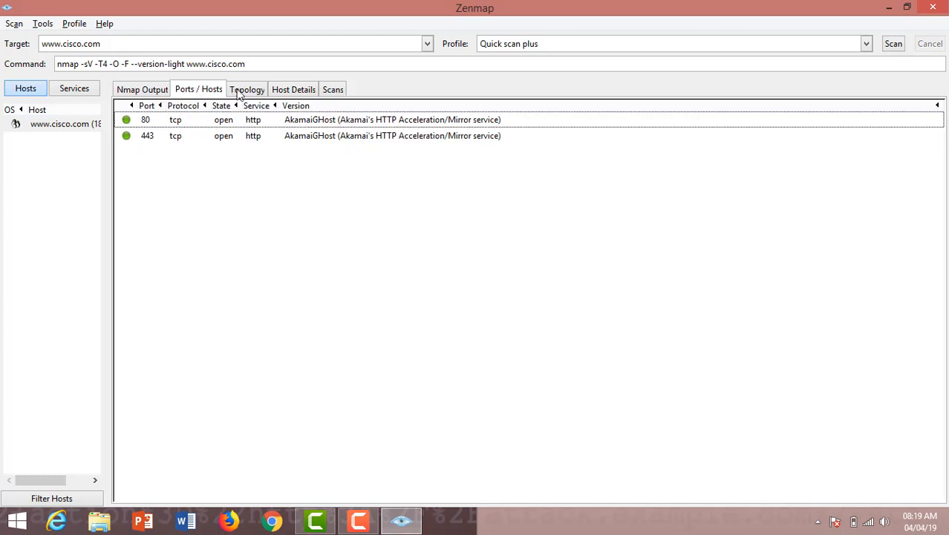
left_click(247, 89)
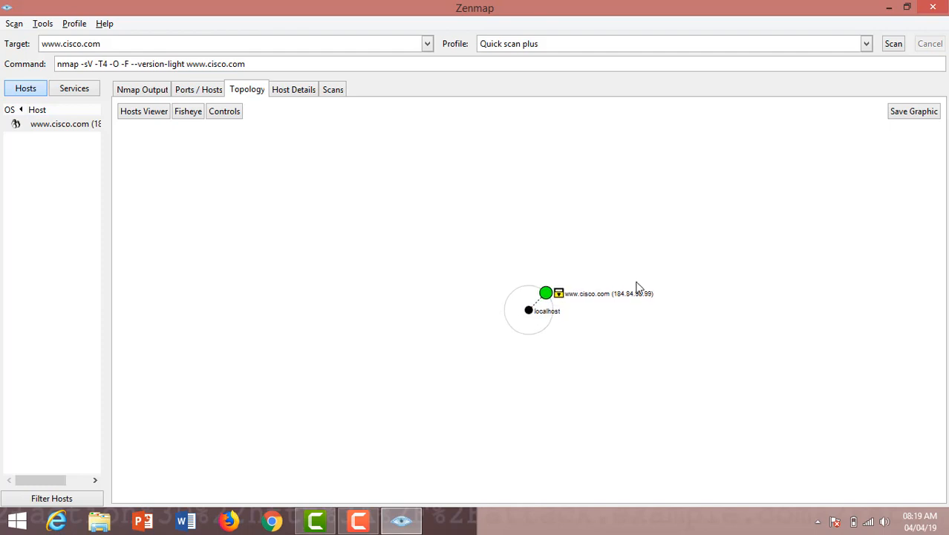
mouse_move(632, 295)
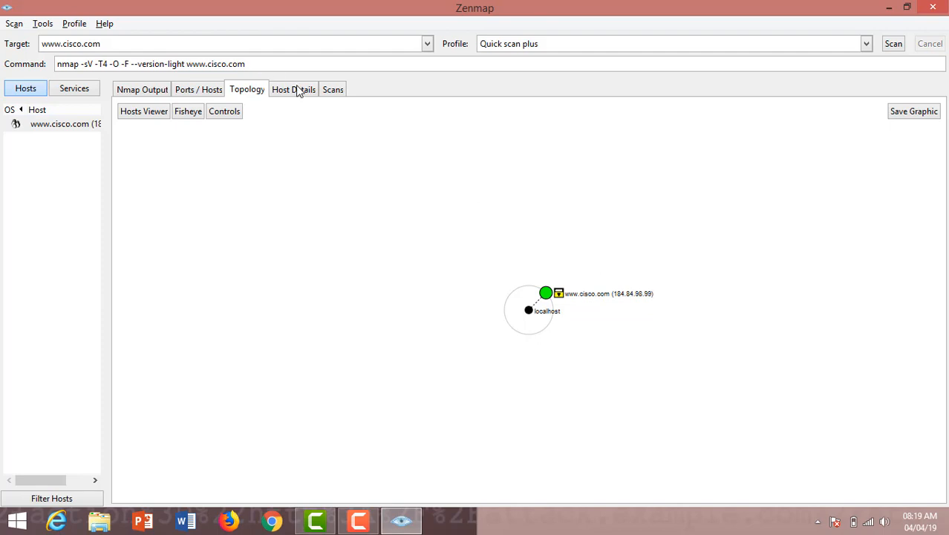
left_click(293, 89)
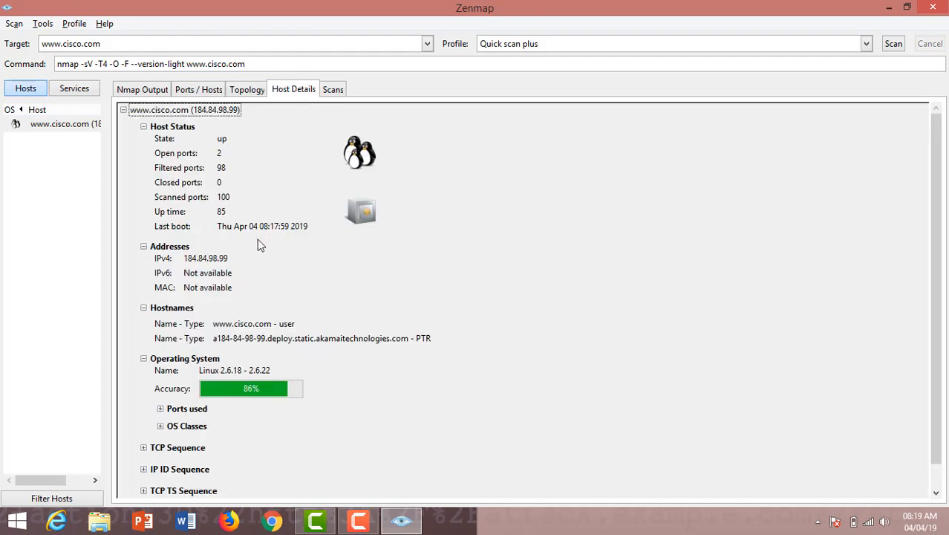
scroll("down", 3)
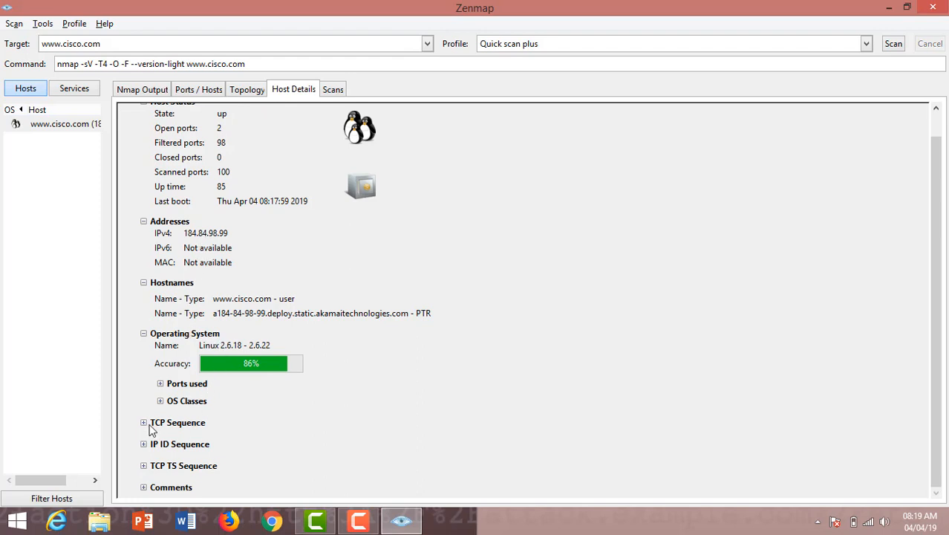
left_click(144, 422)
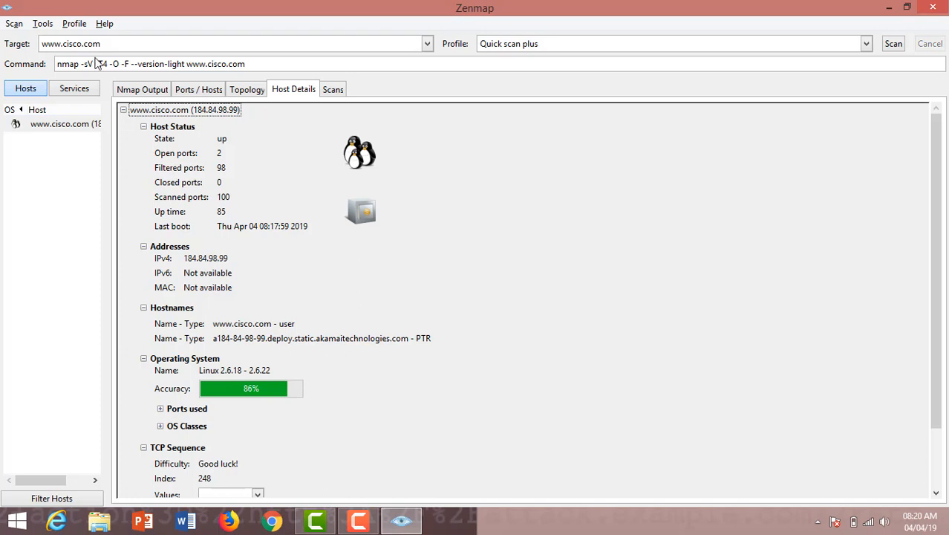
left_click(142, 89)
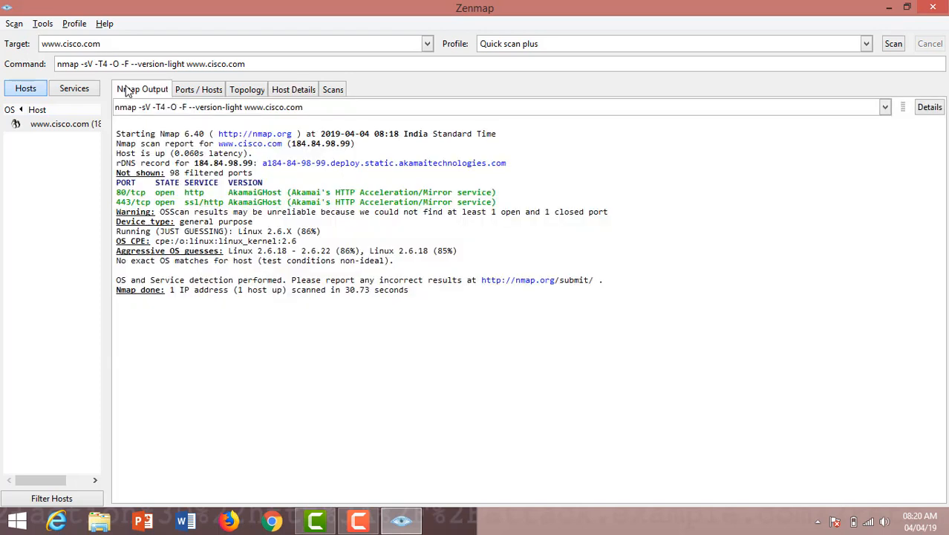